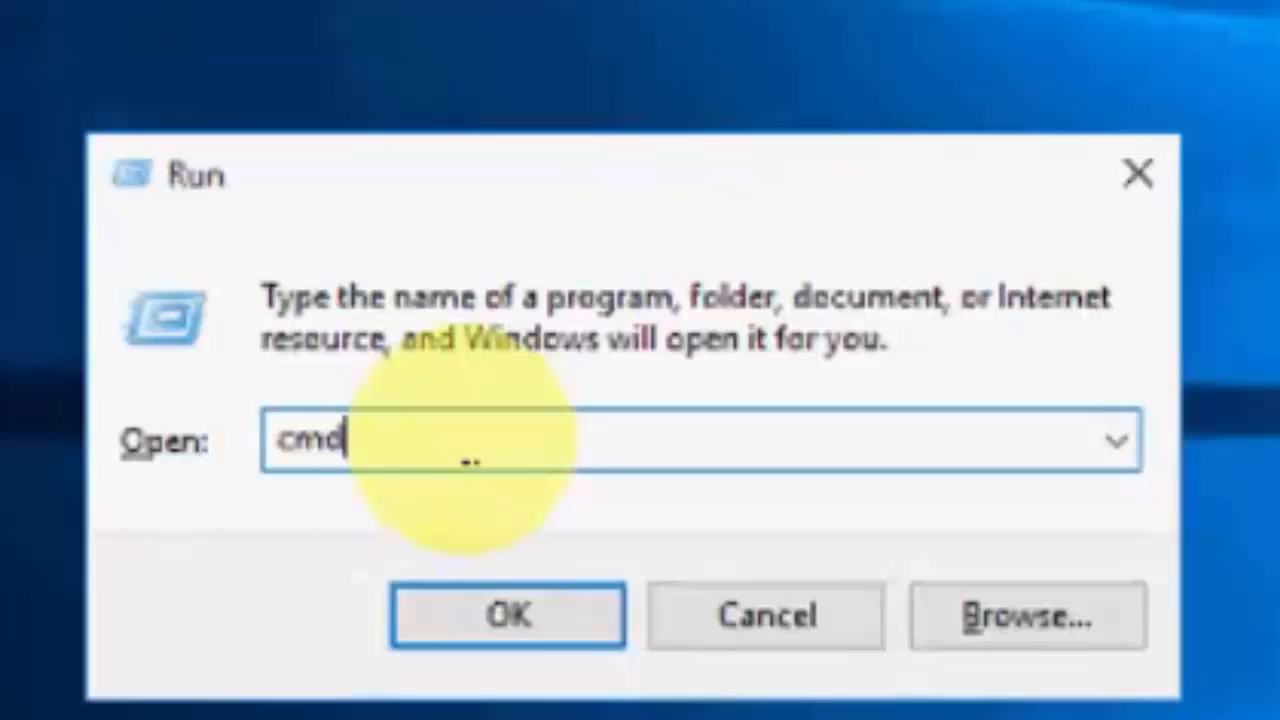
# - Launch a Command Prompt window by running cmd from the Run dialog
pyautogui.click(505, 614)
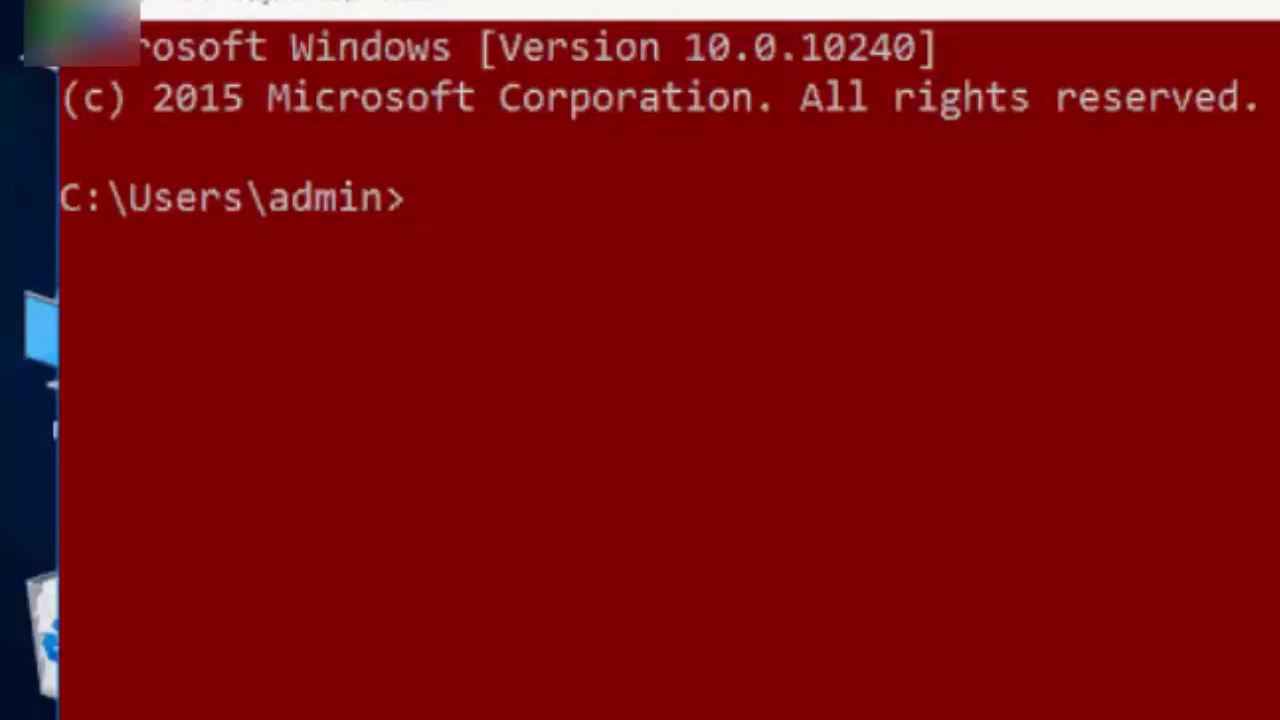
# - Start DiskPart and list disks, showing the single online 149 GB Disk 0
pyautogui.write('diskpart')
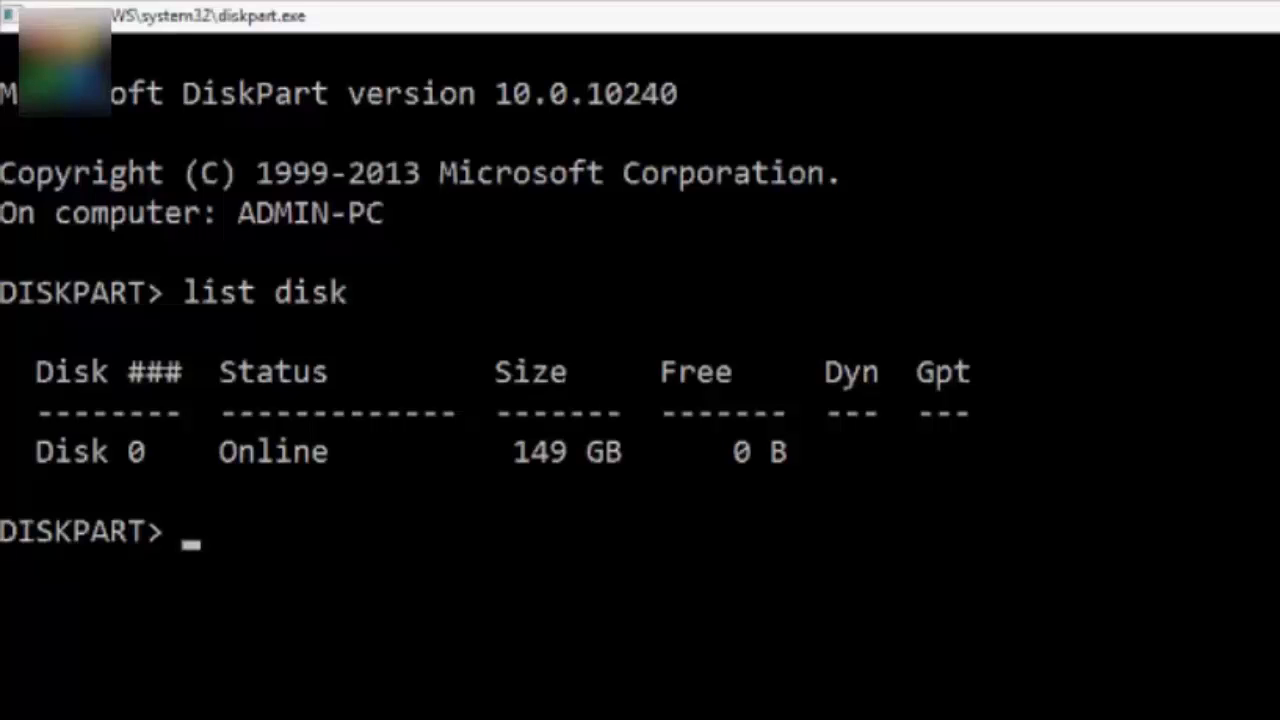
# - Enter select disk, clean and create partition primary, each failing with no disk selected
pyautogui.write('select disk')
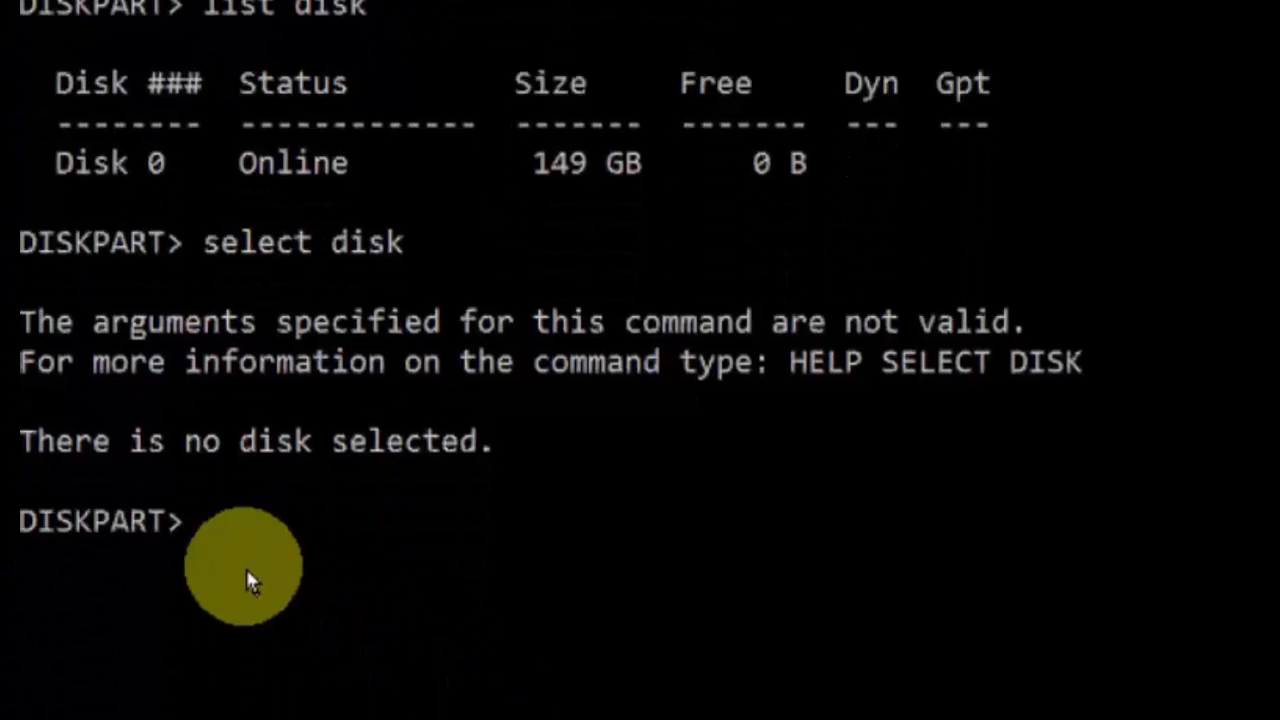
pyautogui.write('clean')
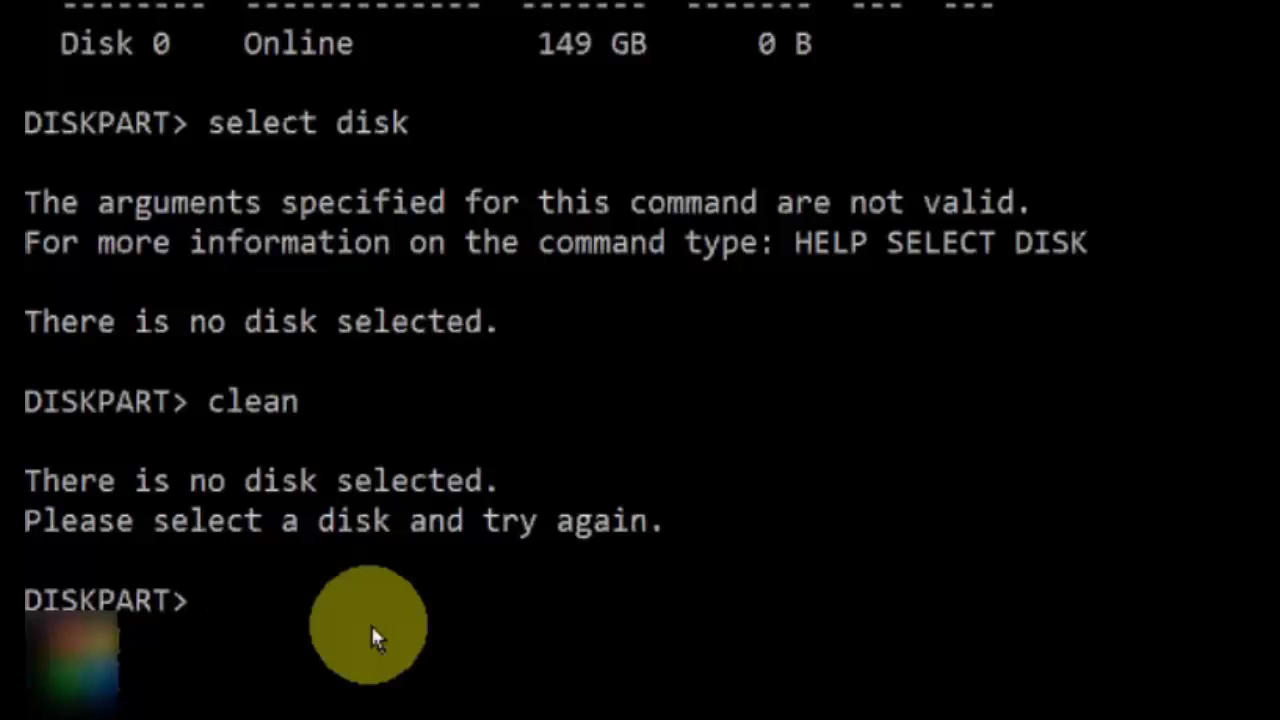
pyautogui.write('create partition primary')
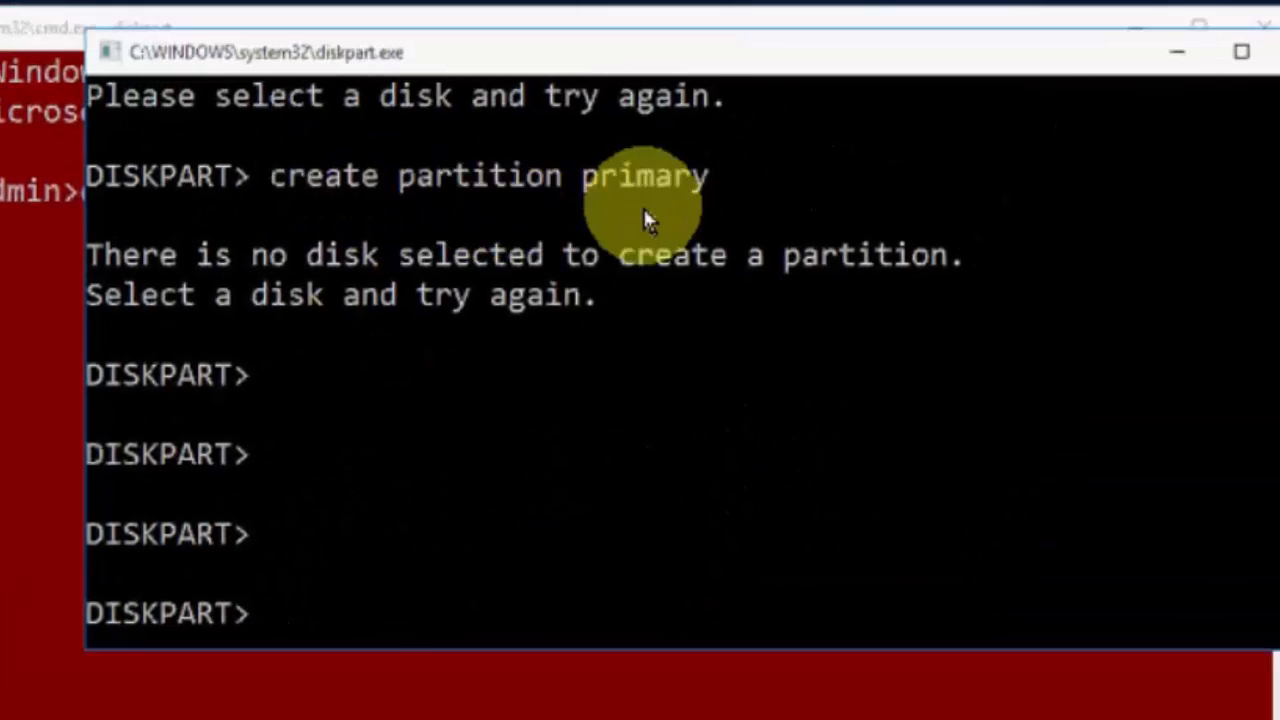
pyautogui.moveTo(270, 650)
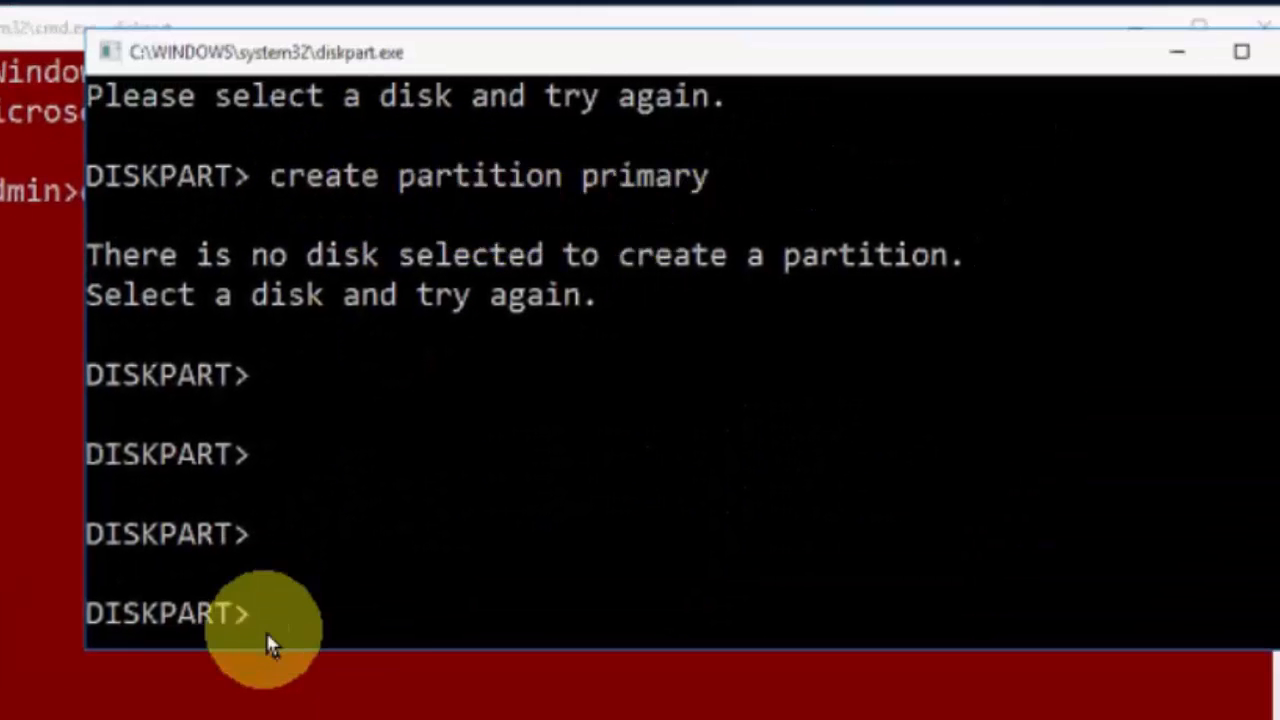
# - Run active, which fails with no partition selected, then submit format f=ntf quick
pyautogui.write('active')
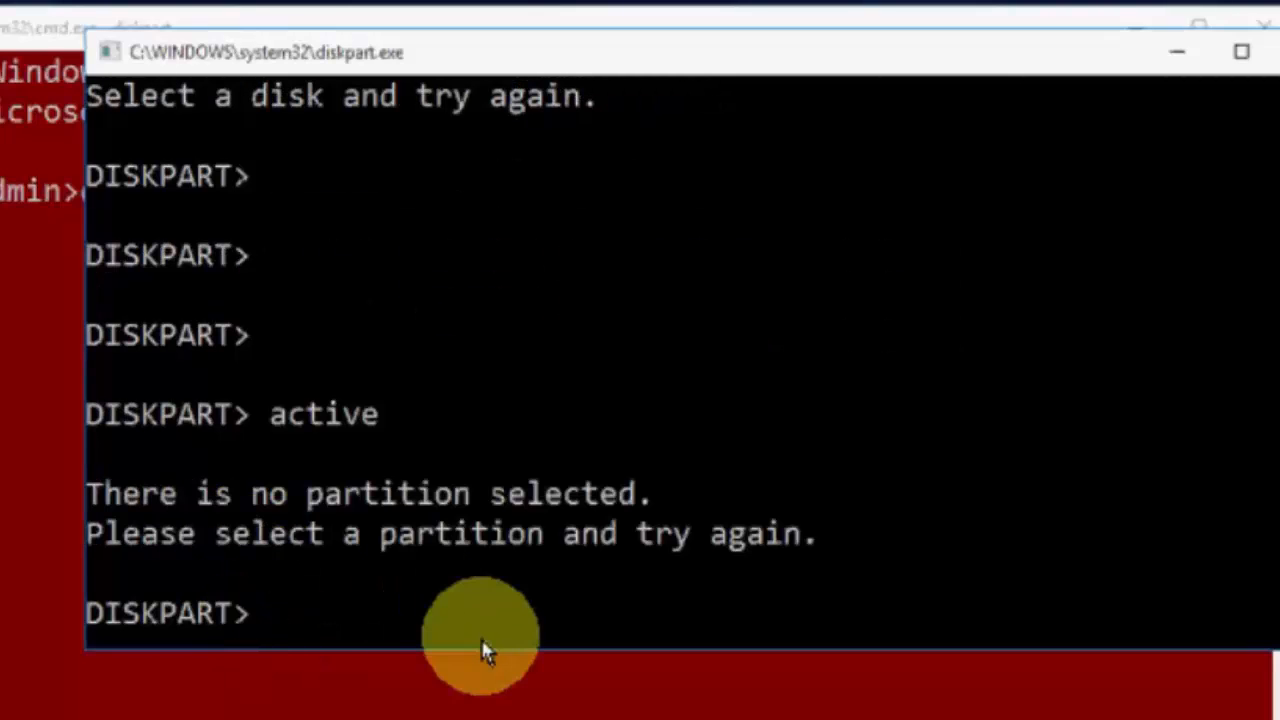
pyautogui.moveTo(280, 635)
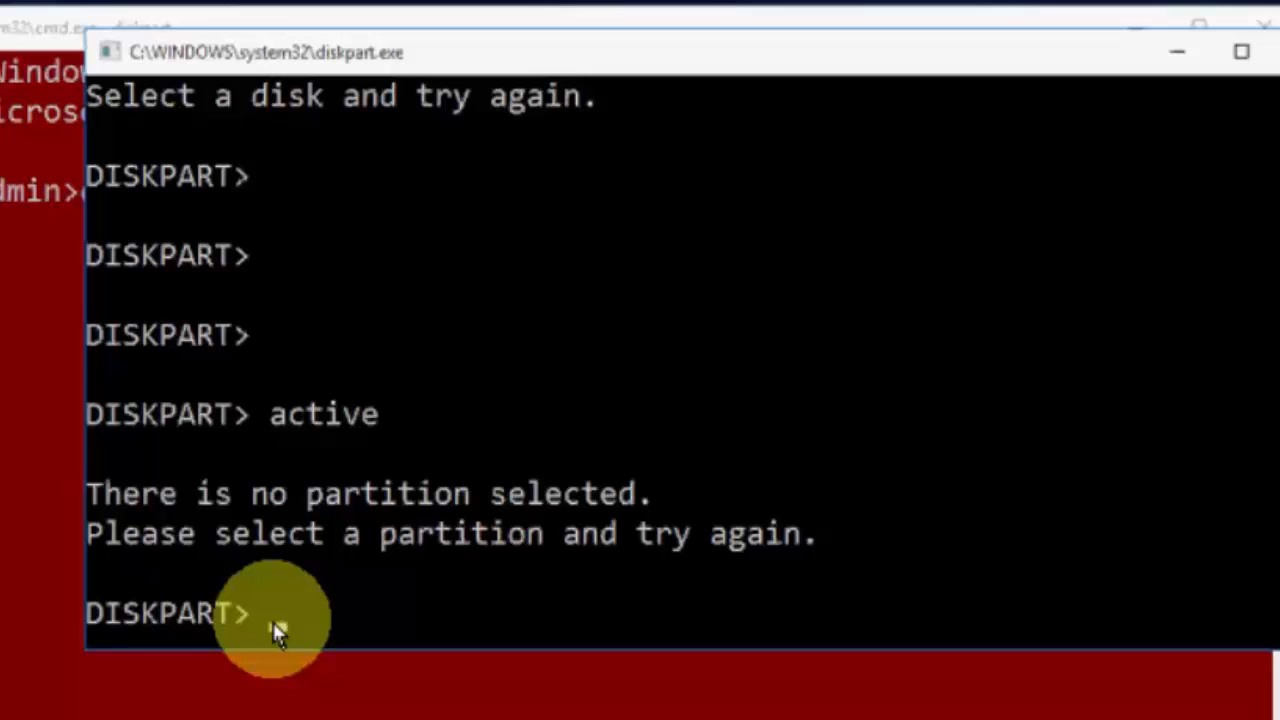
pyautogui.write('format f=ntf quick')
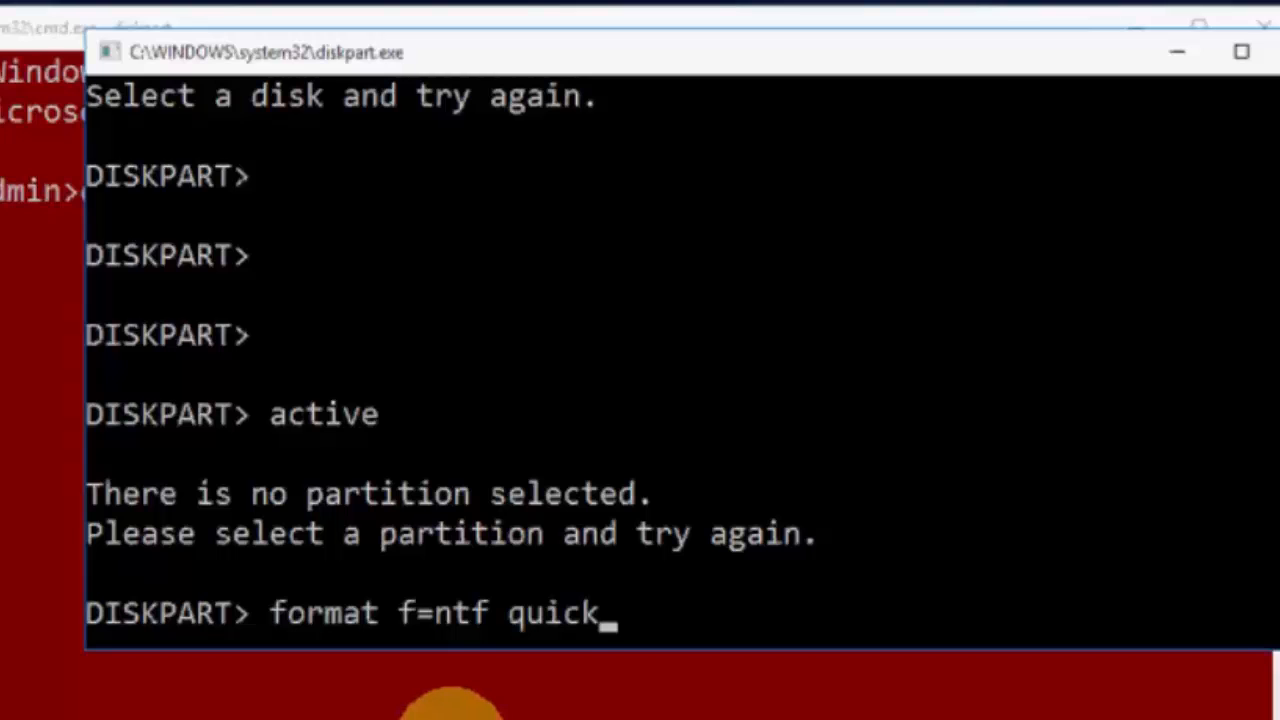
pyautogui.press('enter')
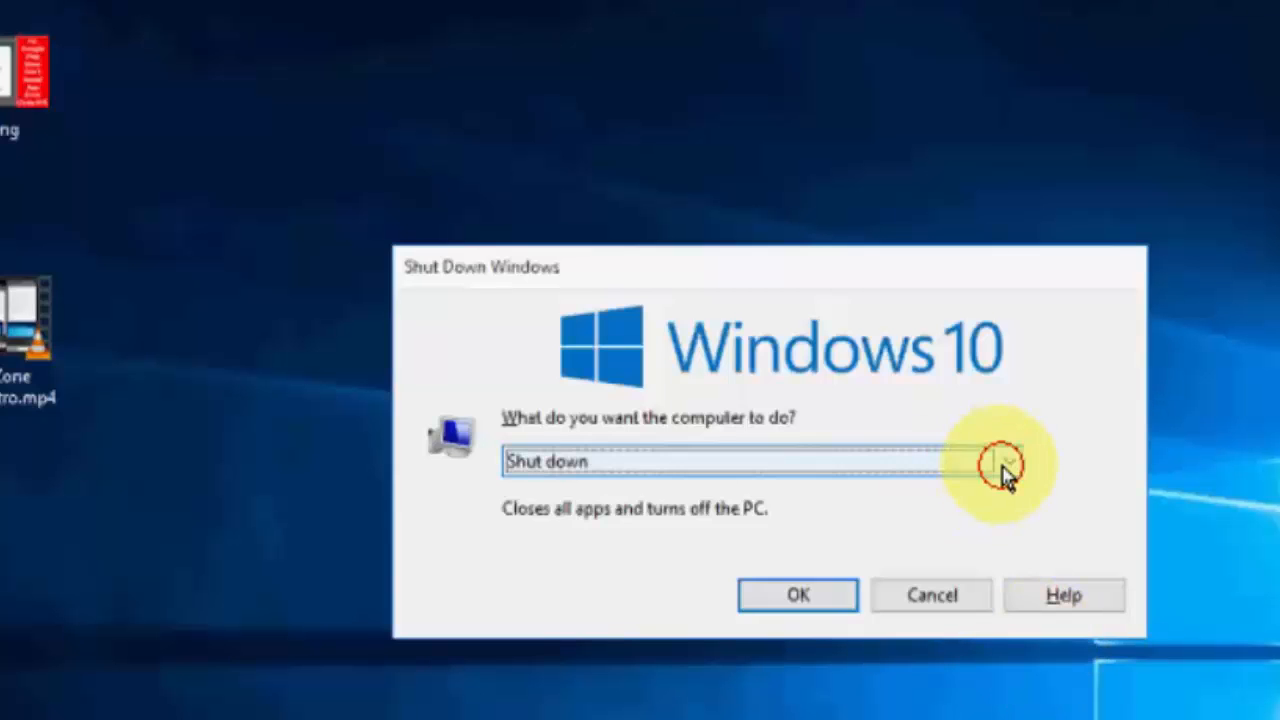
# - Choose Restart instead of Shut down in the Shut Down Windows dialog
pyautogui.click(1003, 461)
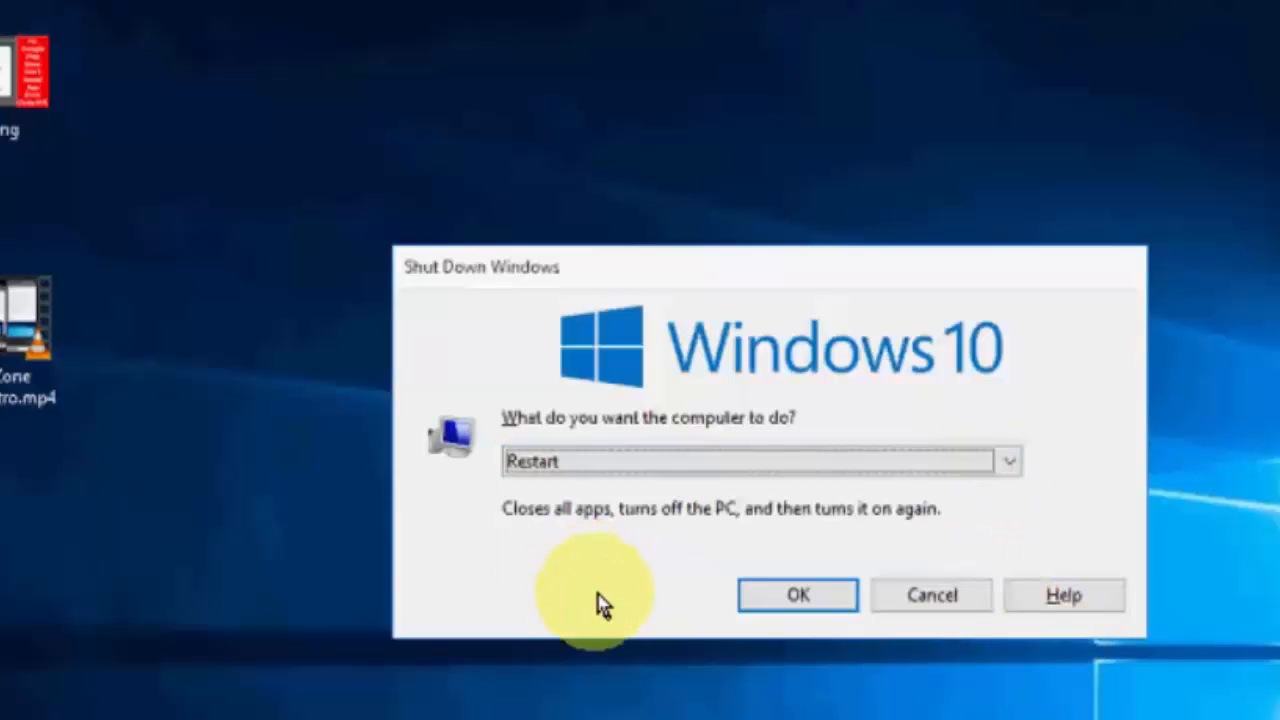